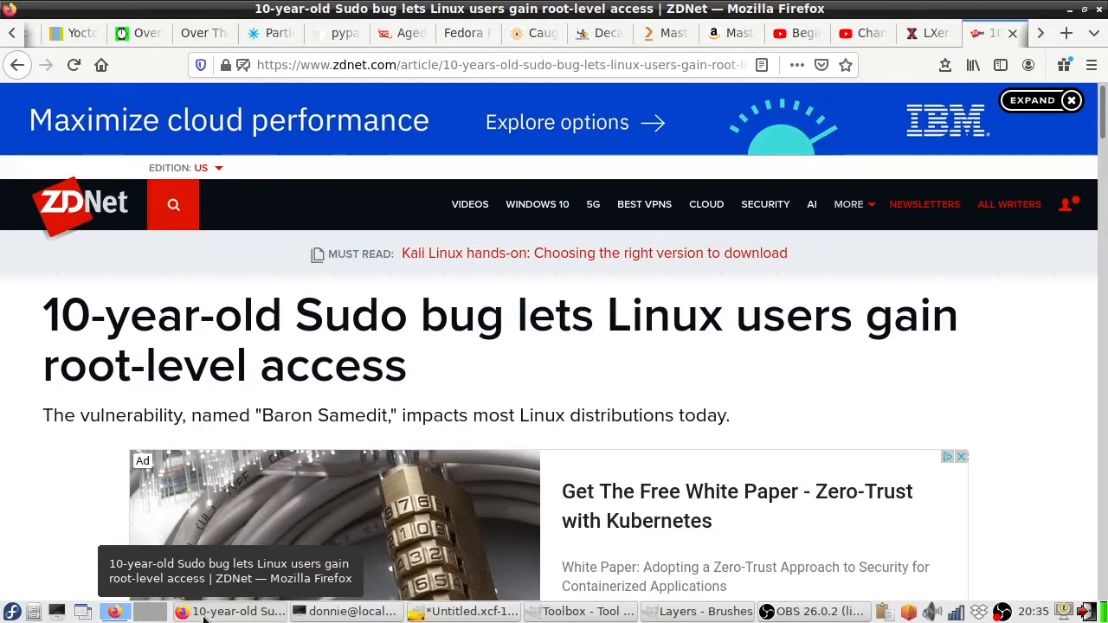
{"action": "mouse_move", "coordinate": [395, 488]}
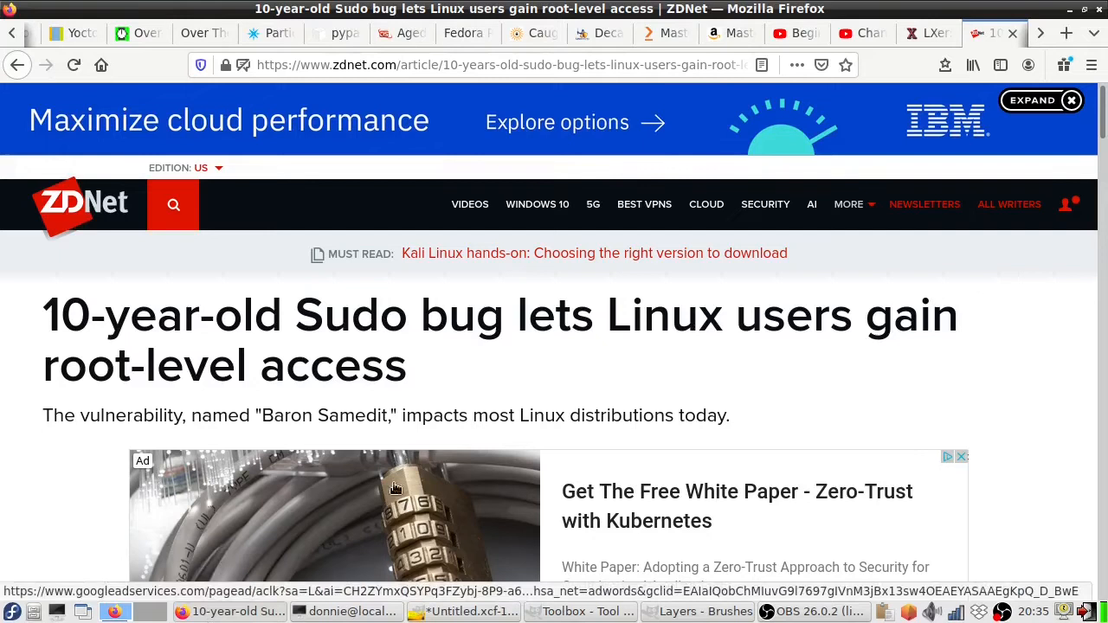
{"action": "mouse_move", "coordinate": [1078, 376]}
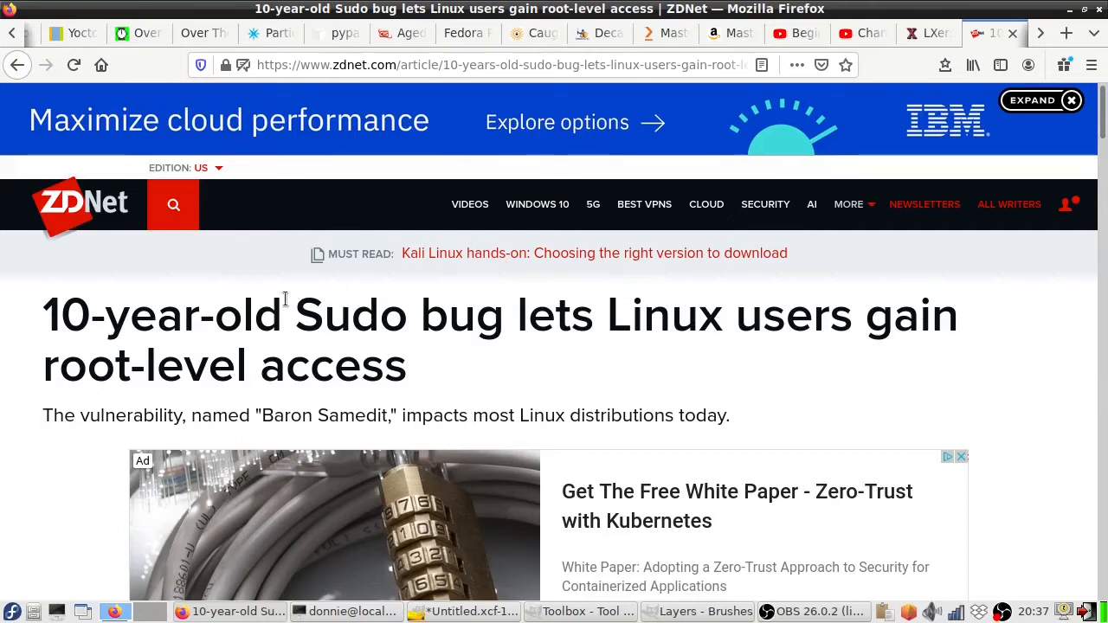
{"action": "mouse_move", "coordinate": [260, 414]}
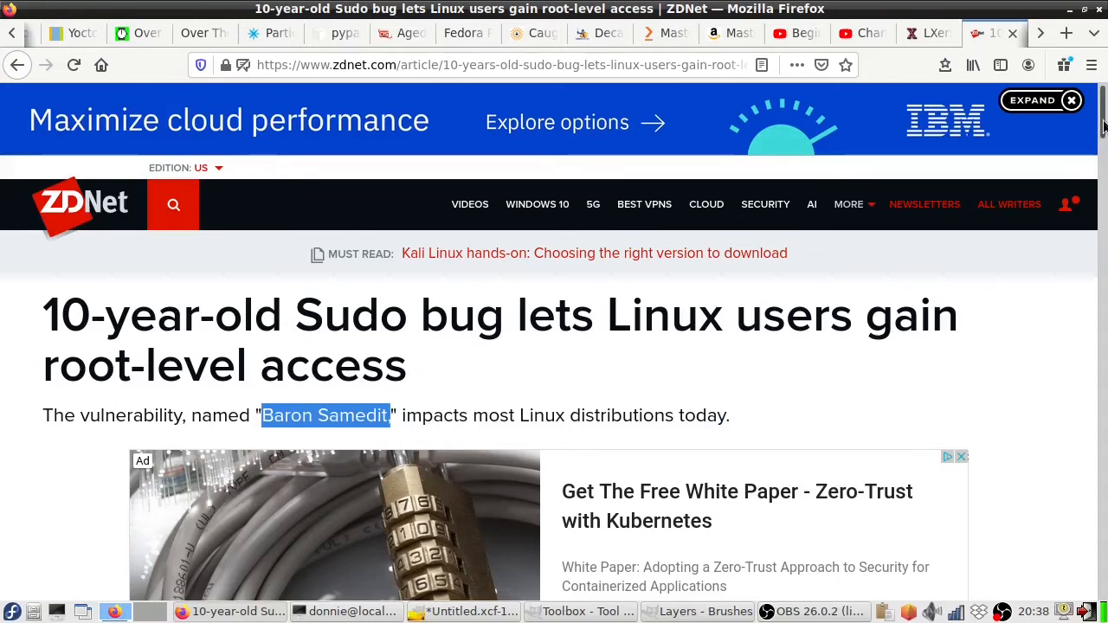
Scroll to the paragraphs on CVE-2021-3156, its Qualys discovery and the Sudo v1.9.5p2 patch.
{"action": "scroll", "scroll_direction": "down", "scroll_amount": 3}
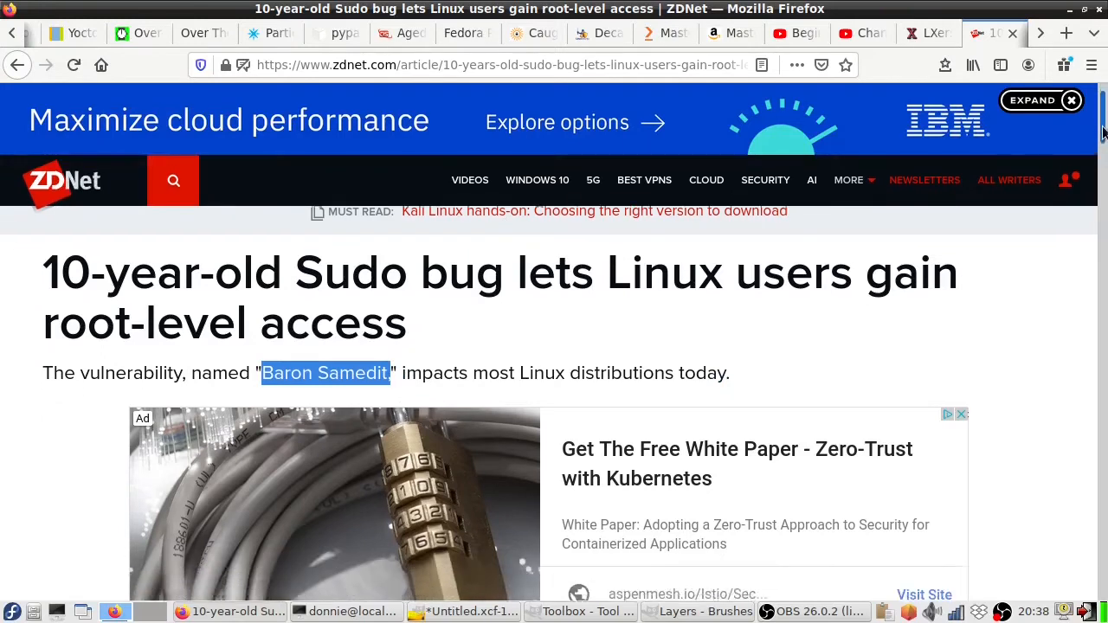
{"action": "scroll", "scroll_direction": "down", "scroll_amount": 3}
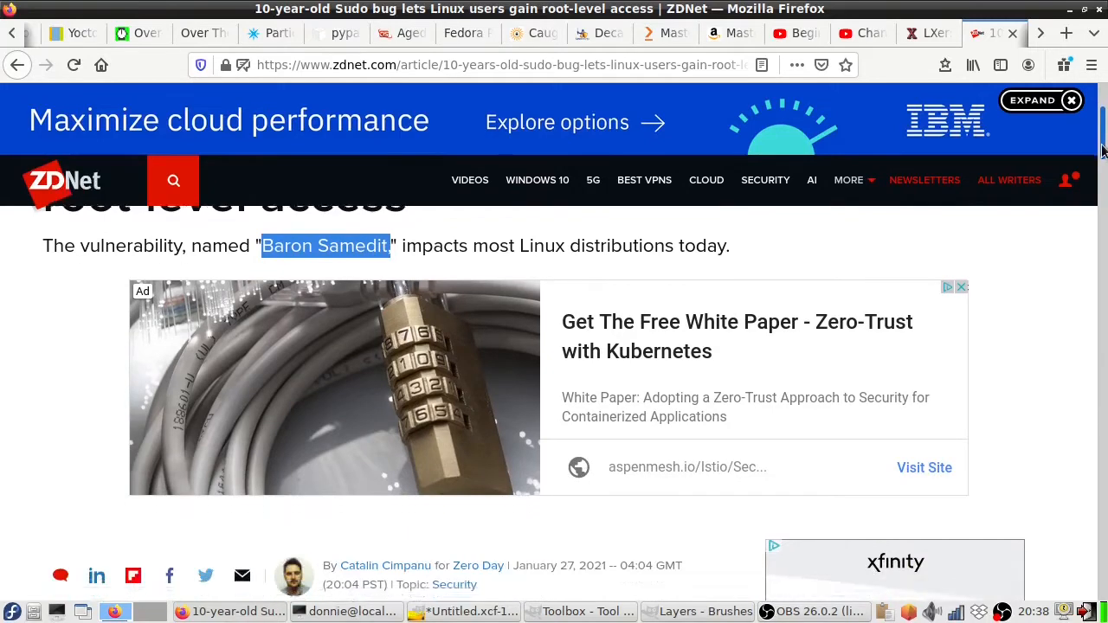
{"action": "scroll", "scroll_direction": "down", "scroll_amount": 3}
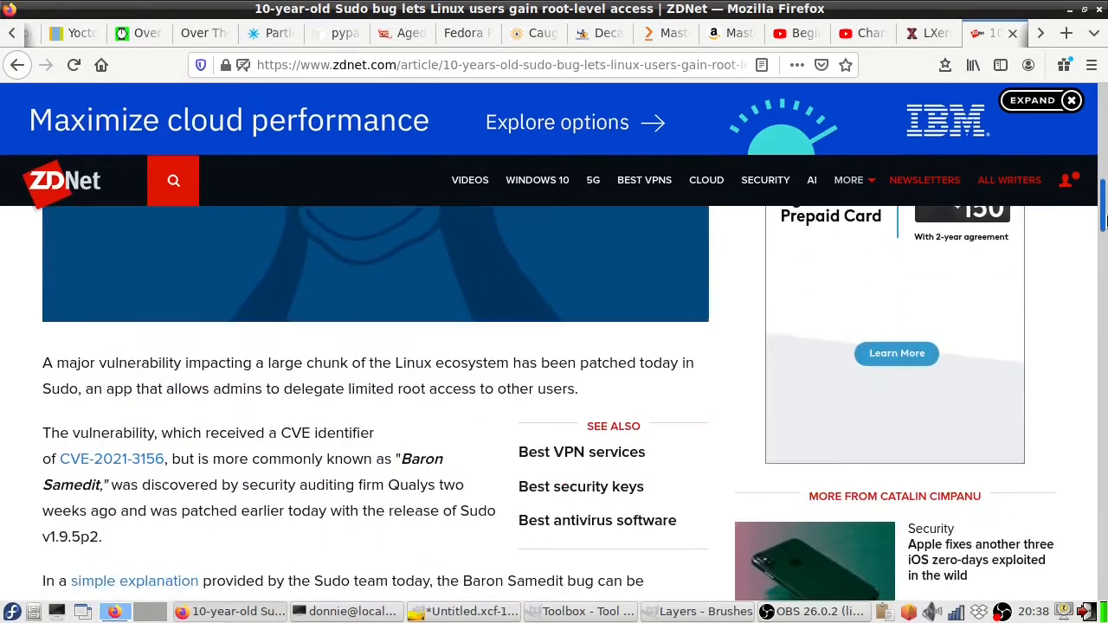
{"action": "scroll", "scroll_direction": "down", "scroll_amount": 3}
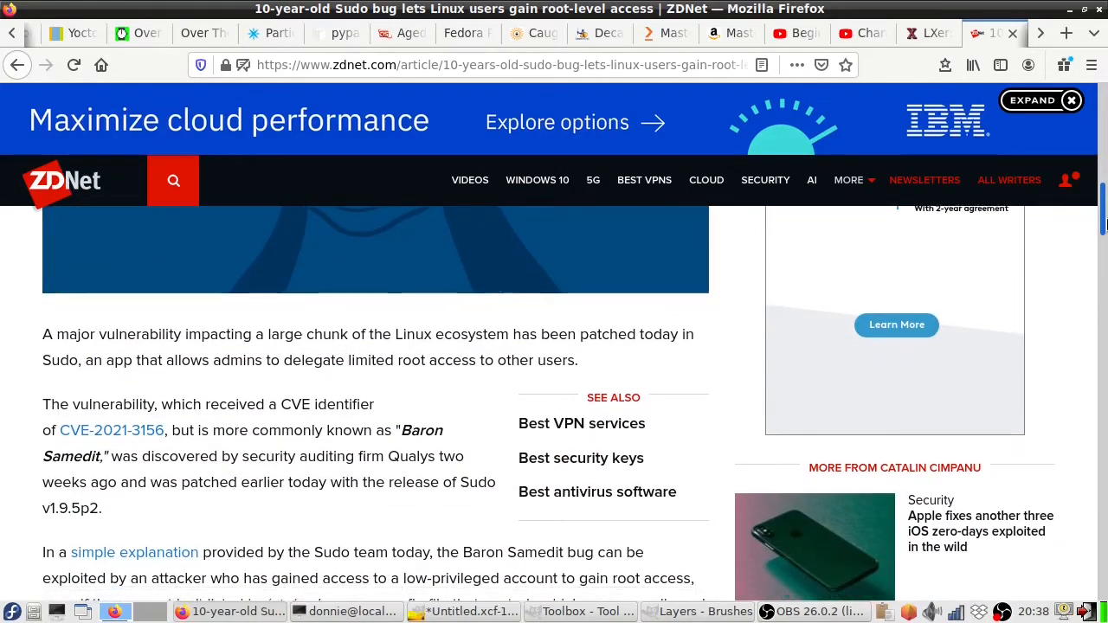
{"action": "scroll", "scroll_direction": "down", "scroll_amount": 3}
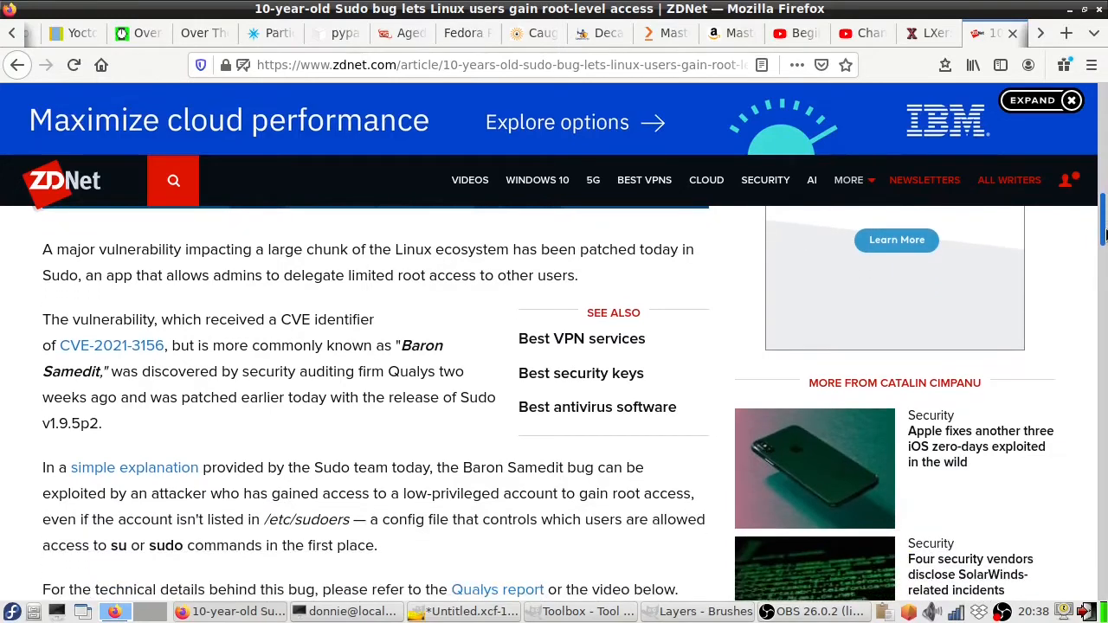
{"action": "mouse_move", "coordinate": [375, 258]}
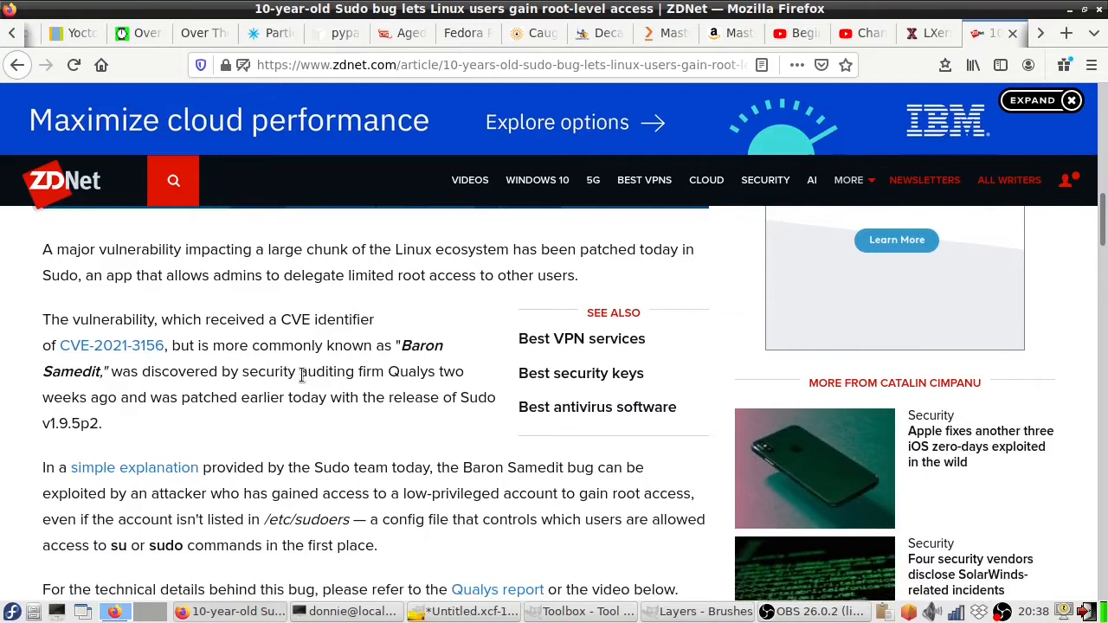
{"action": "mouse_move", "coordinate": [256, 366]}
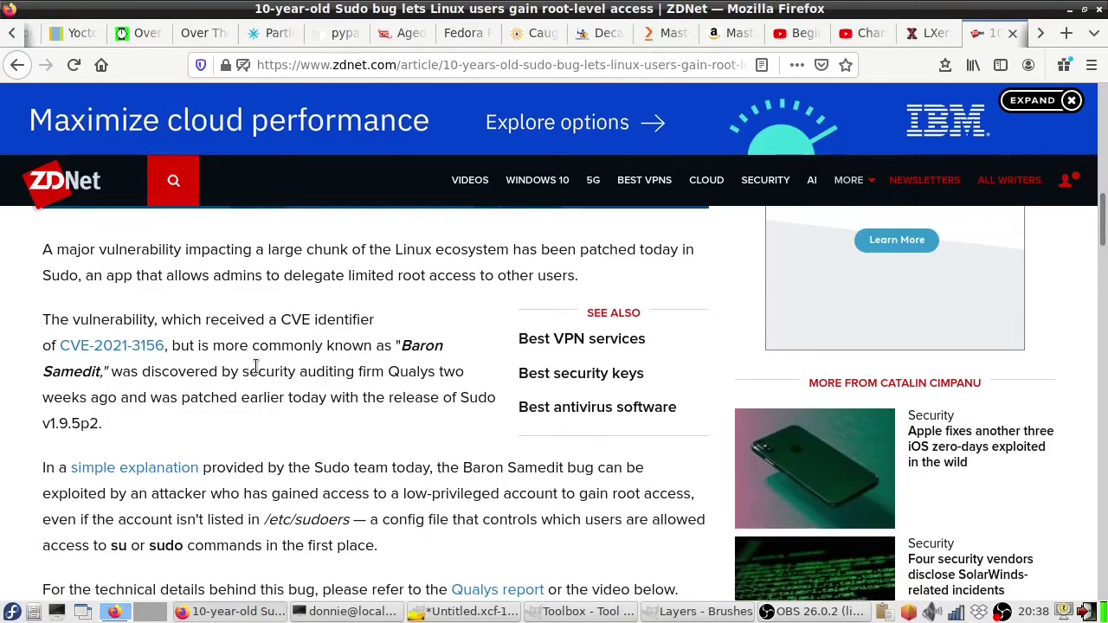
{"action": "mouse_move", "coordinate": [245, 371]}
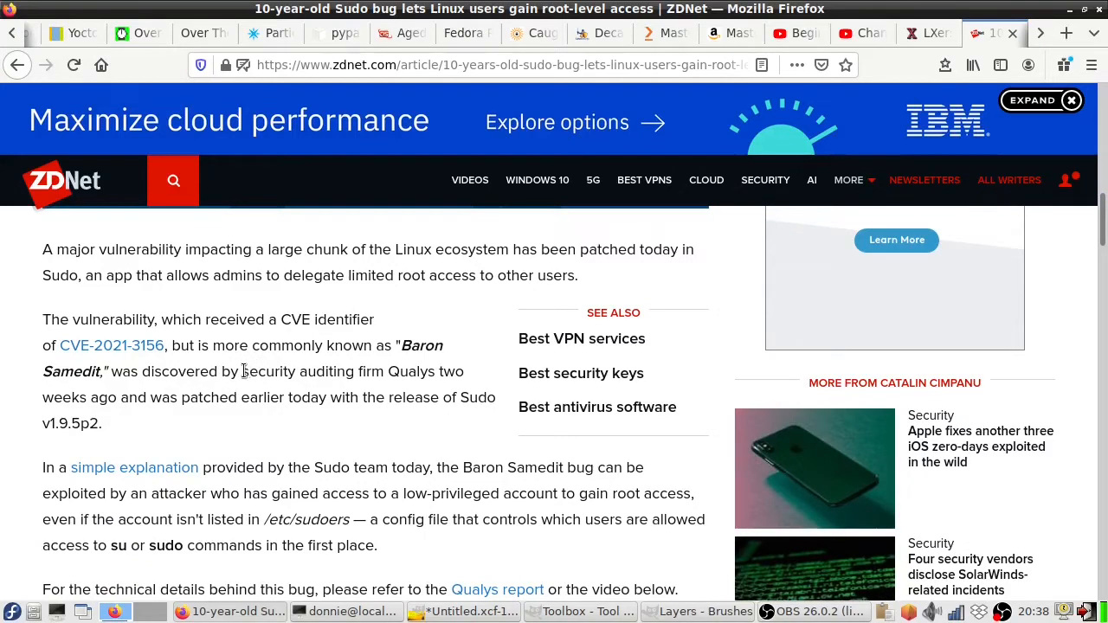
Highlight the Qualys/patch sentence, then the passage on low-privileged attackers gaining root.
{"action": "left_click_drag", "start_coordinate": [243, 372], "coordinate": [102, 423]}
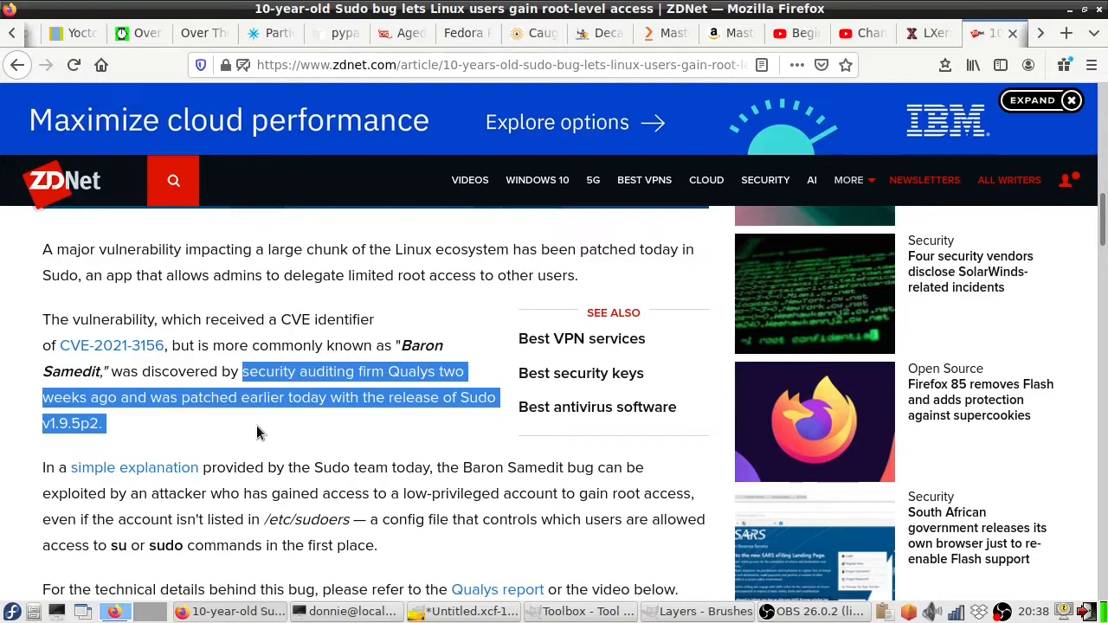
{"action": "mouse_move", "coordinate": [574, 440]}
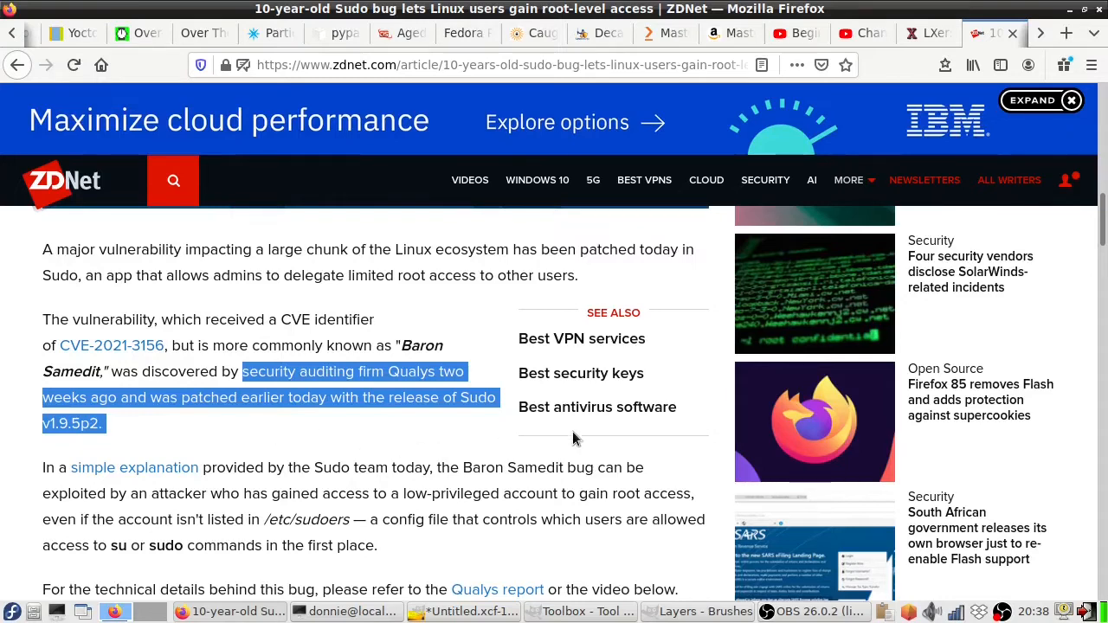
{"action": "mouse_move", "coordinate": [119, 493]}
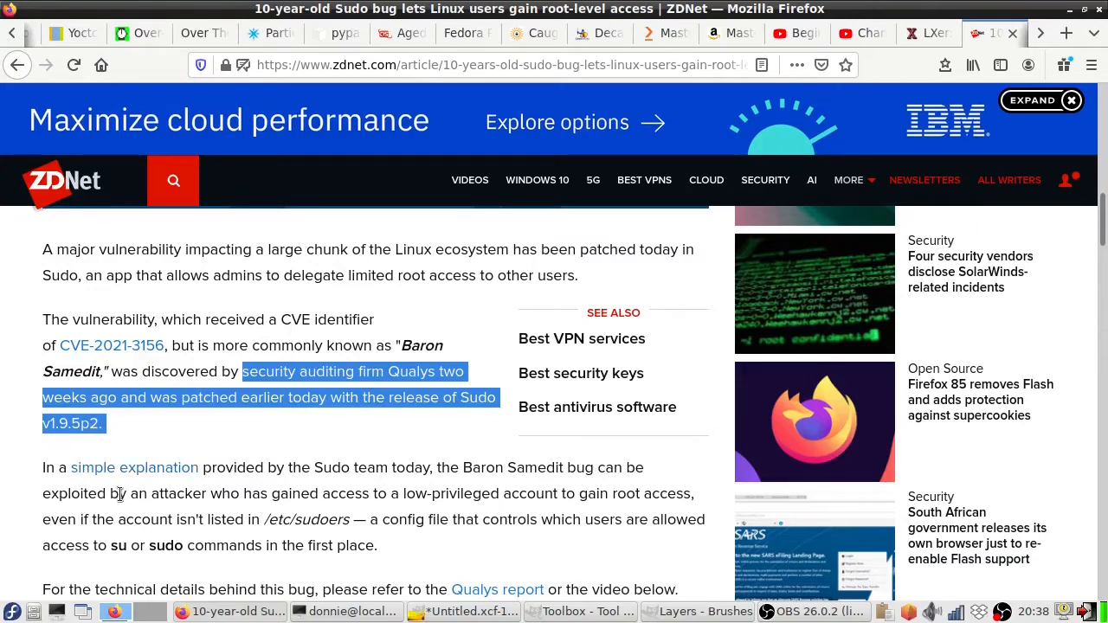
{"action": "mouse_move", "coordinate": [132, 498]}
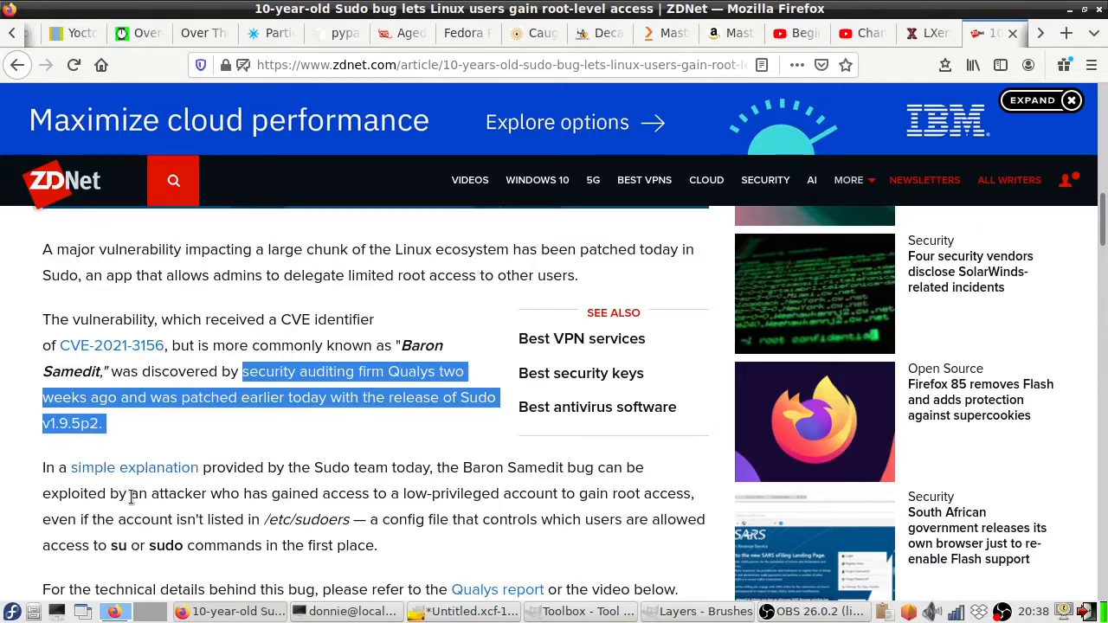
{"action": "left_click_drag", "start_coordinate": [132, 493], "coordinate": [351, 520]}
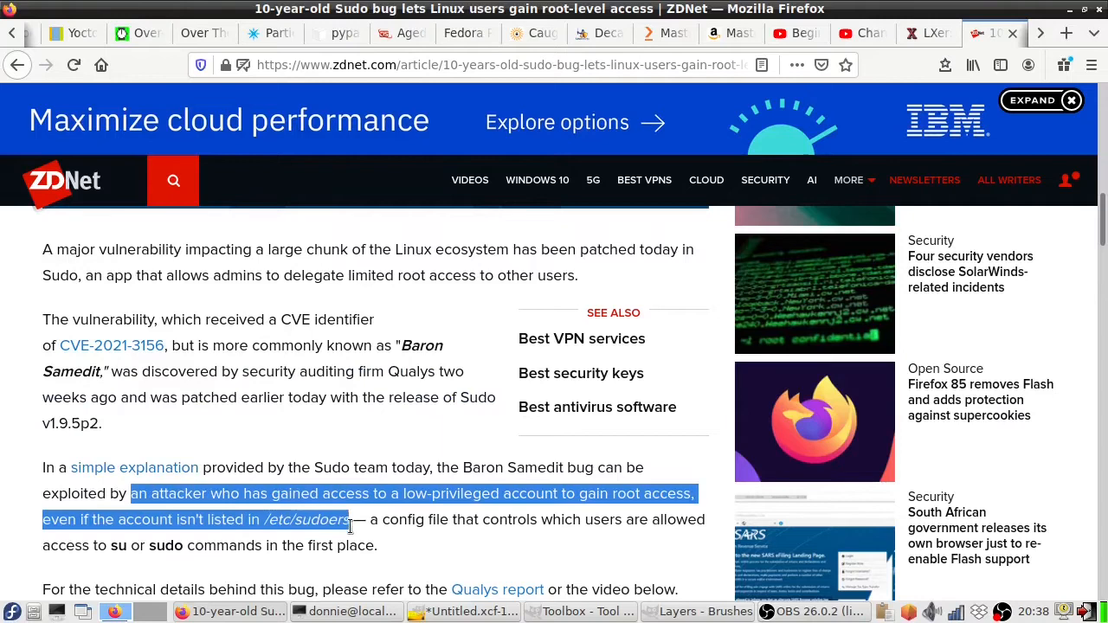
{"action": "left_click_drag", "start_coordinate": [351, 519], "coordinate": [374, 545]}
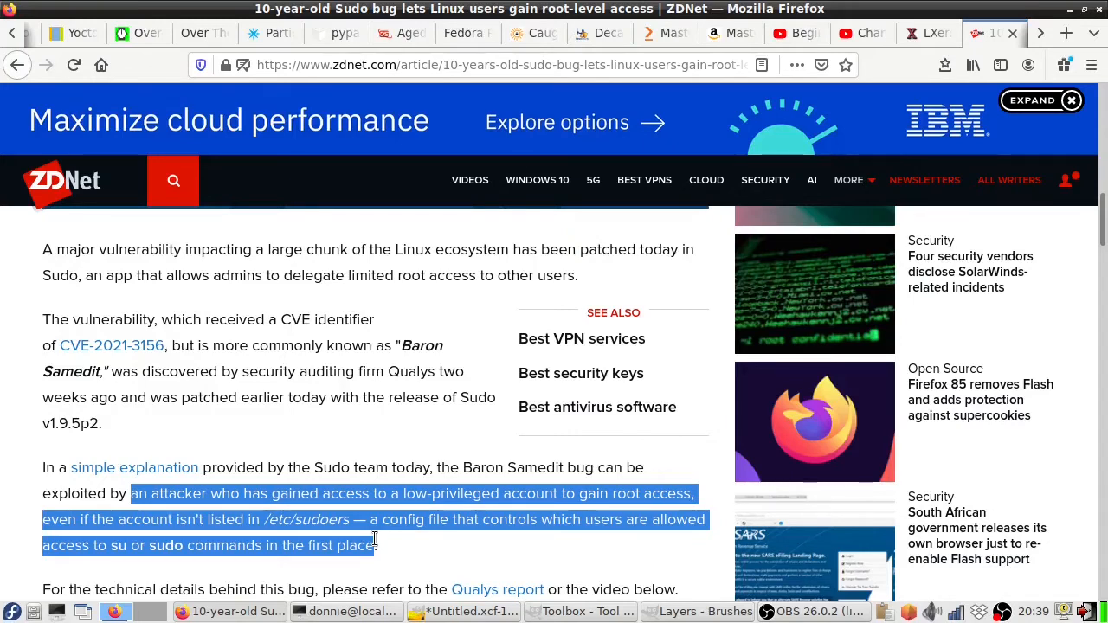
{"action": "mouse_move", "coordinate": [481, 314]}
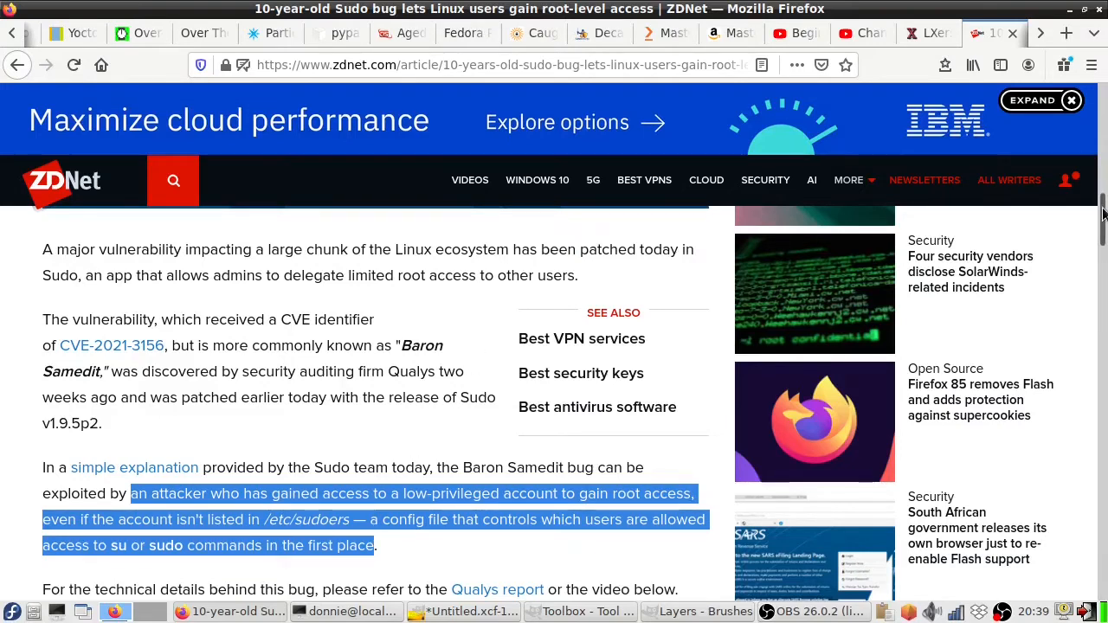
Scroll down until the embedded Qualys Baron Samedit Vimeo video is visible.
{"action": "scroll", "scroll_direction": "down", "scroll_amount": 3}
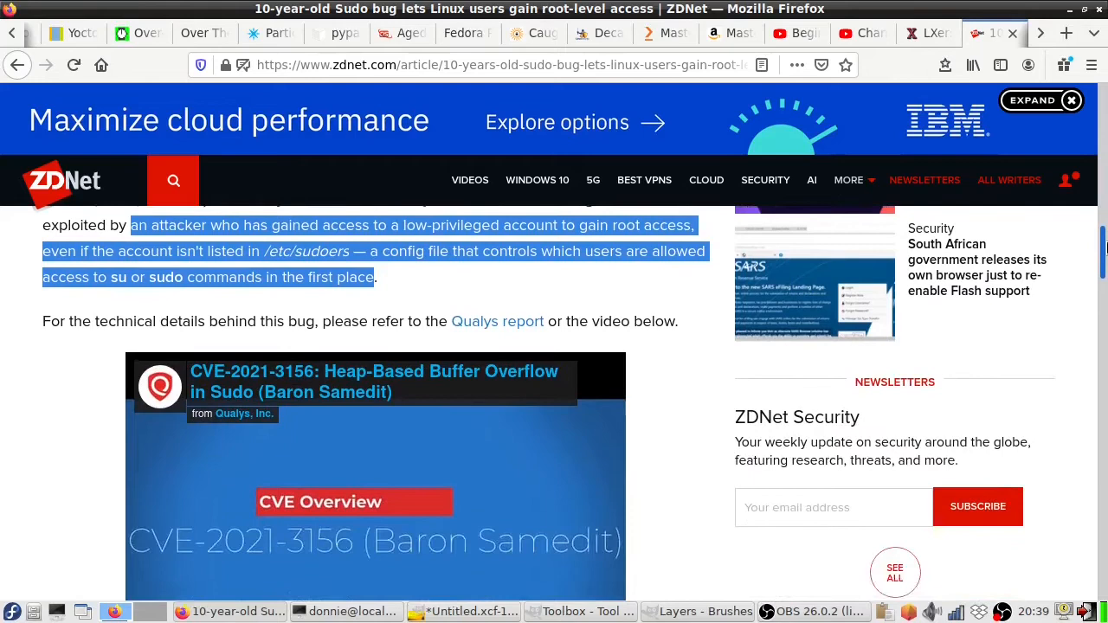
{"action": "scroll", "scroll_direction": "down", "scroll_amount": 3}
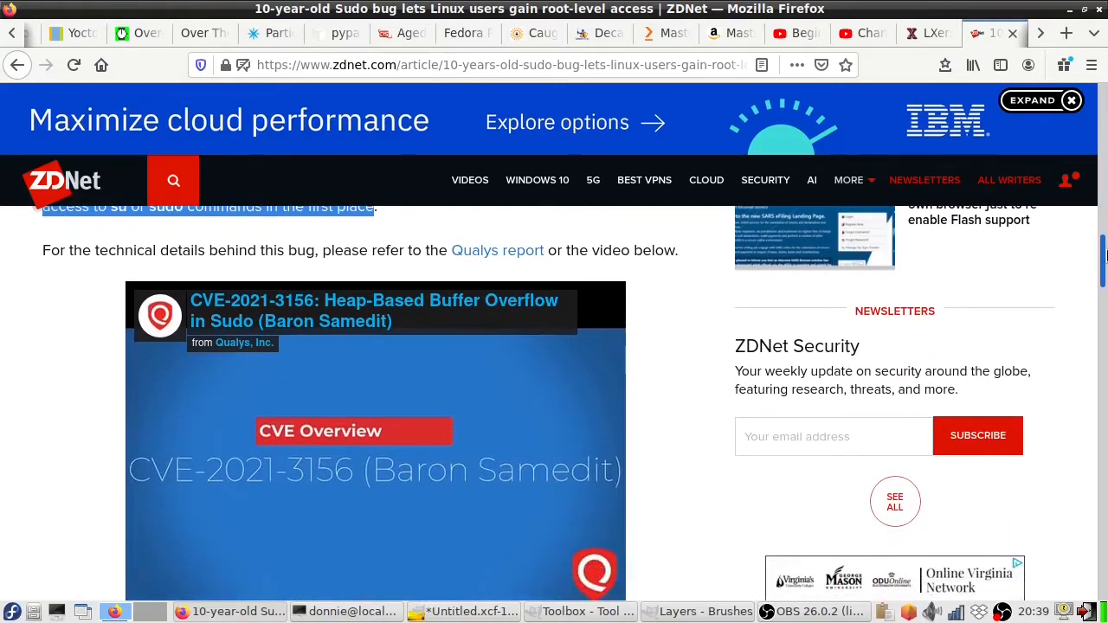
{"action": "scroll", "scroll_direction": "down", "scroll_amount": 3}
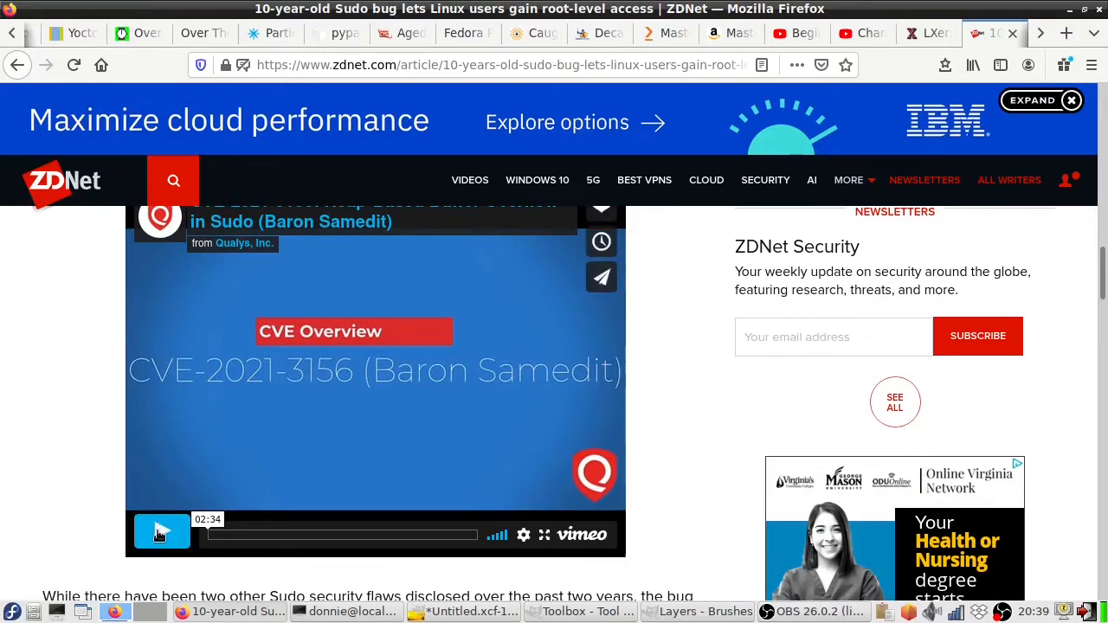
Start the Qualys video and let it play into the Ubuntu 20.04 terminal demo.
{"action": "left_click", "coordinate": [161, 532]}
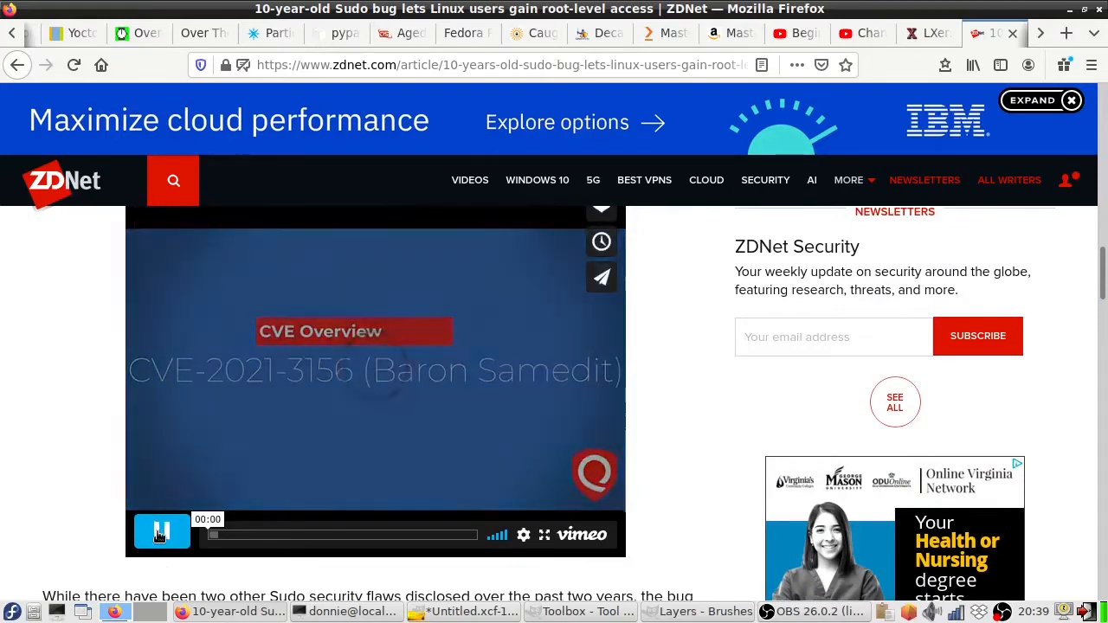
{"action": "left_click", "coordinate": [161, 533]}
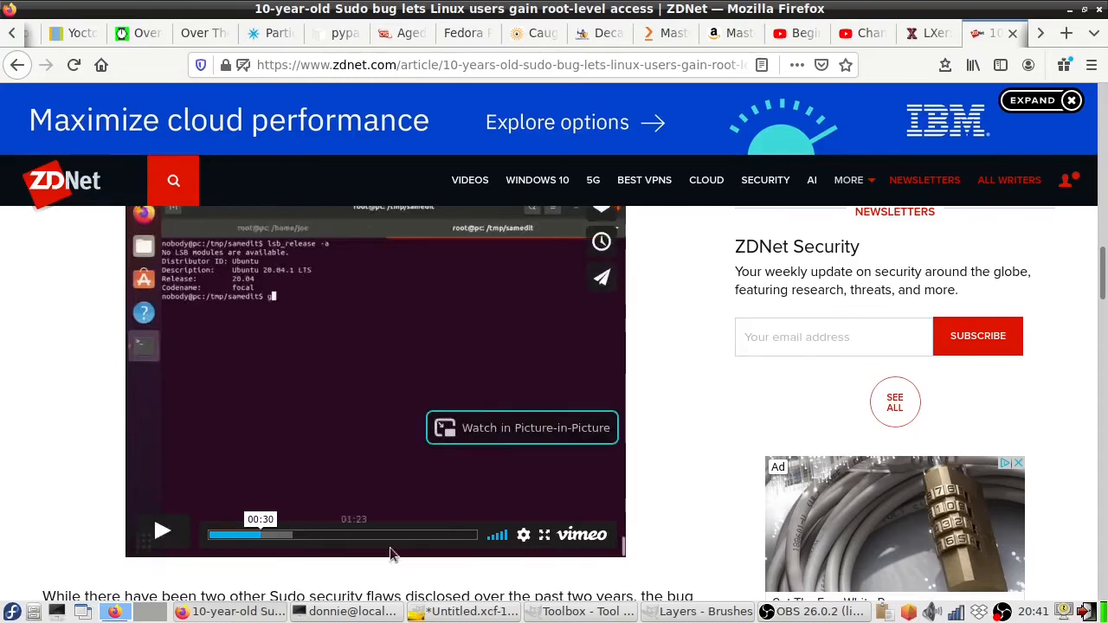
Jump ahead to the exploit run and play through to 'Thank You for Watching'.
{"action": "left_click", "coordinate": [420, 535]}
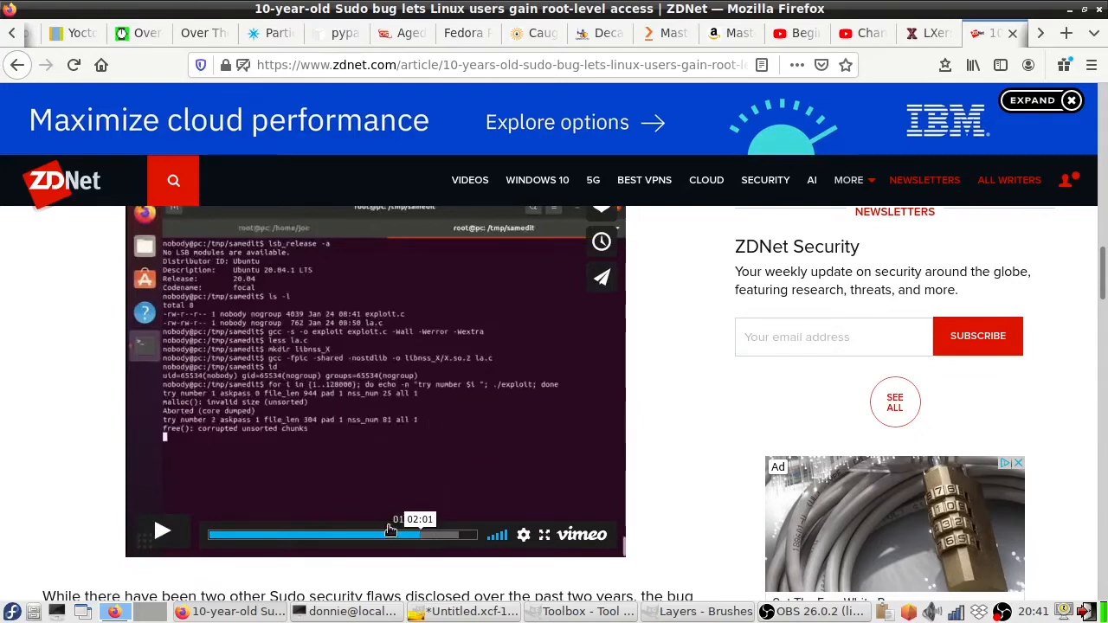
{"action": "left_click", "coordinate": [163, 531]}
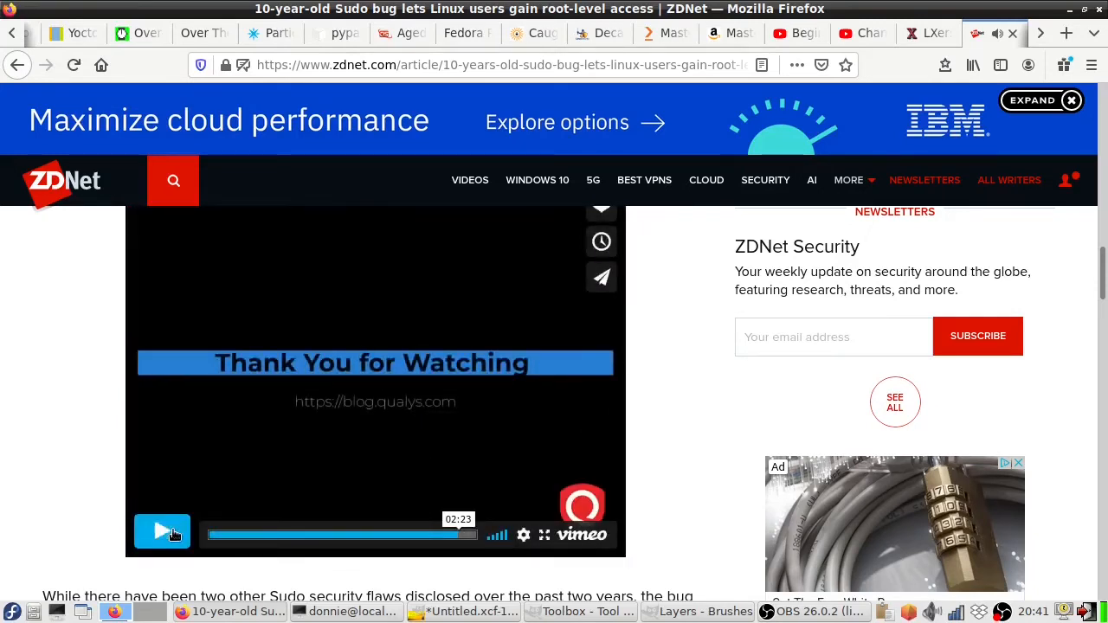
{"action": "mouse_move", "coordinate": [58, 438]}
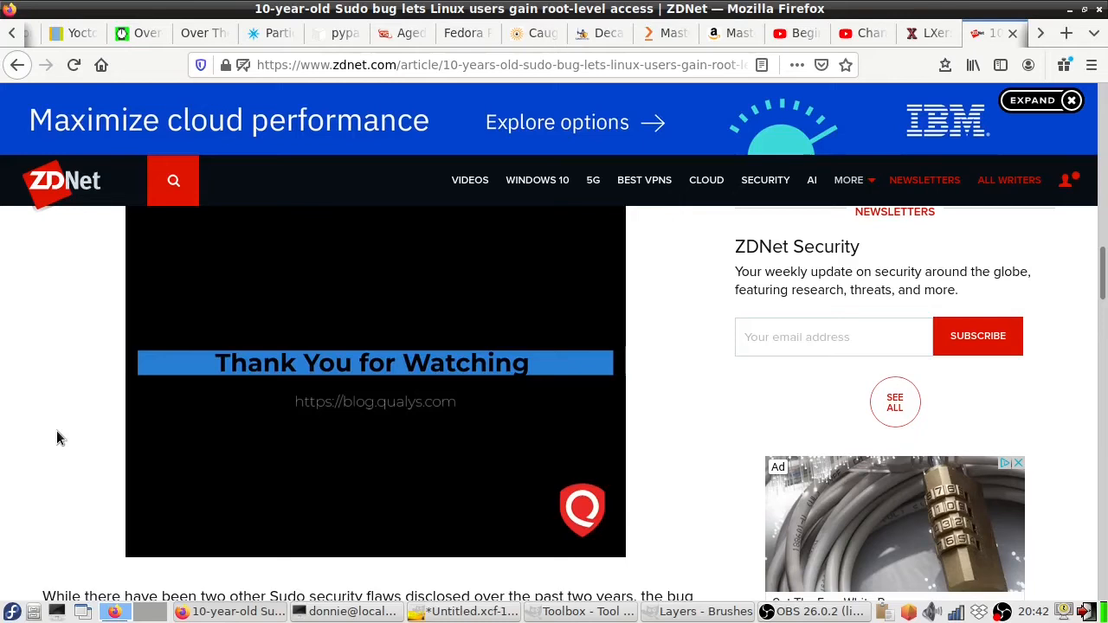
{"action": "mouse_move", "coordinate": [1101, 251]}
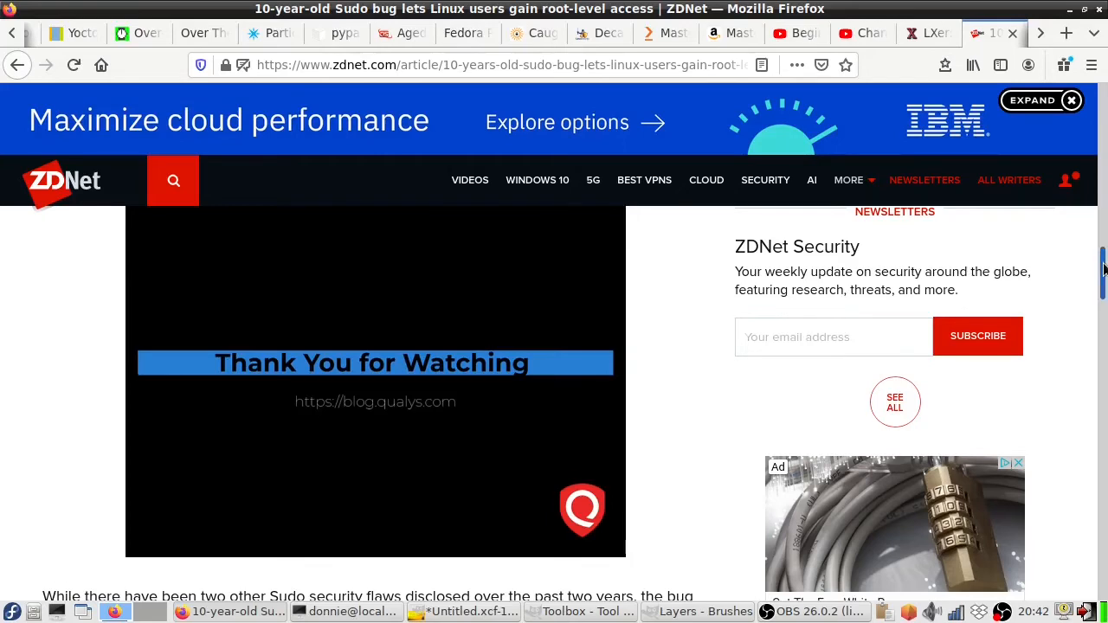
Scroll below the video to the comparison with the two earlier Sudo bugs.
{"action": "scroll", "scroll_direction": "down", "scroll_amount": 3}
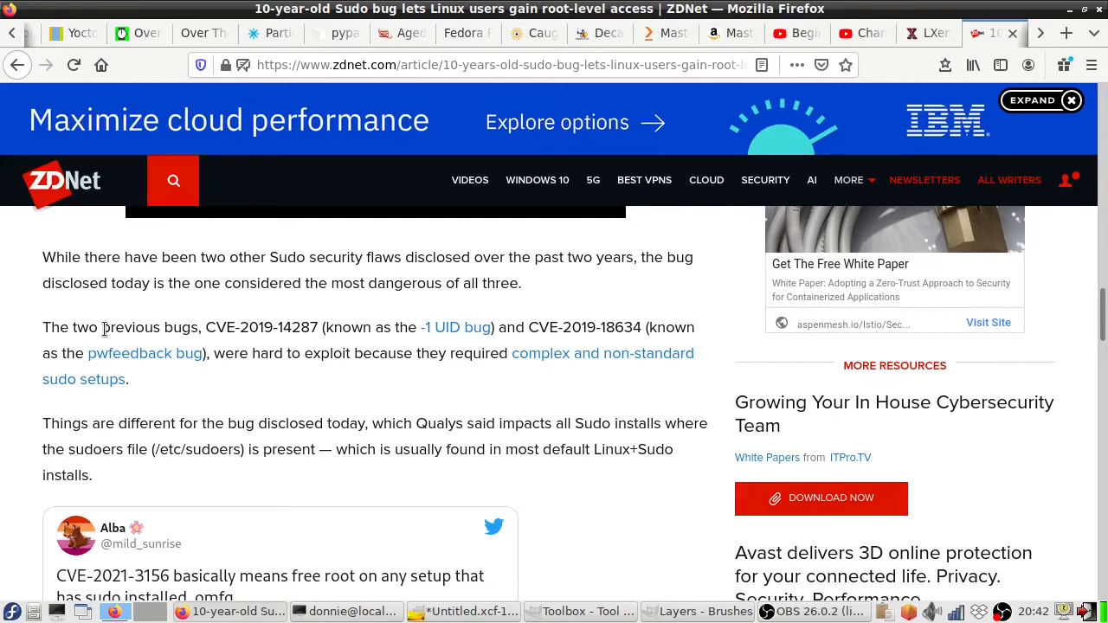
{"action": "mouse_move", "coordinate": [125, 346]}
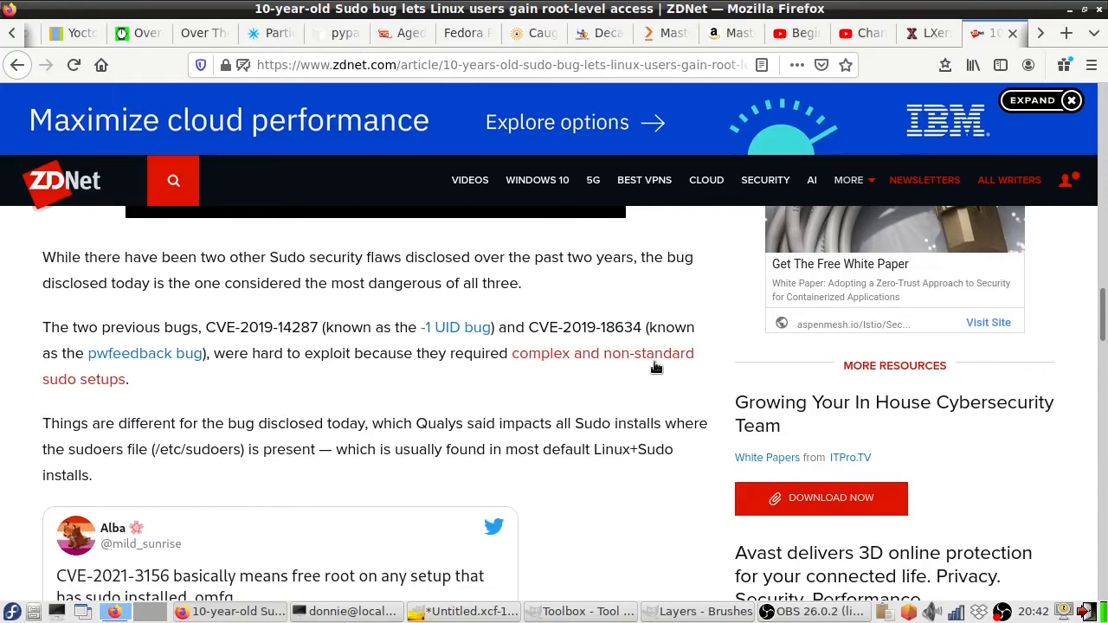
{"action": "mouse_move", "coordinate": [593, 372]}
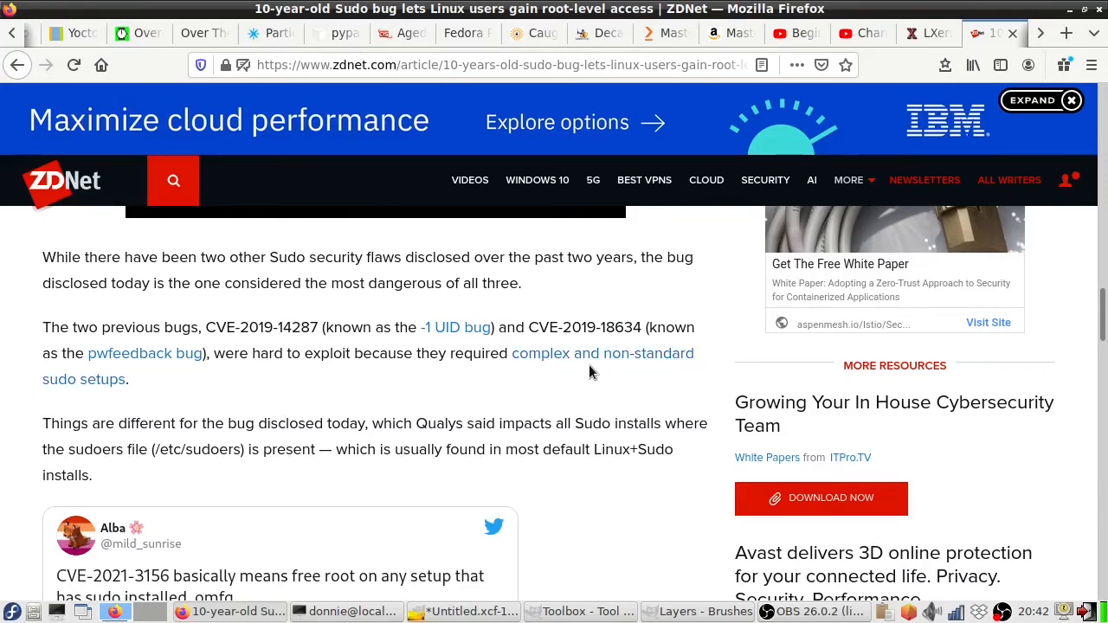
{"action": "mouse_move", "coordinate": [438, 378]}
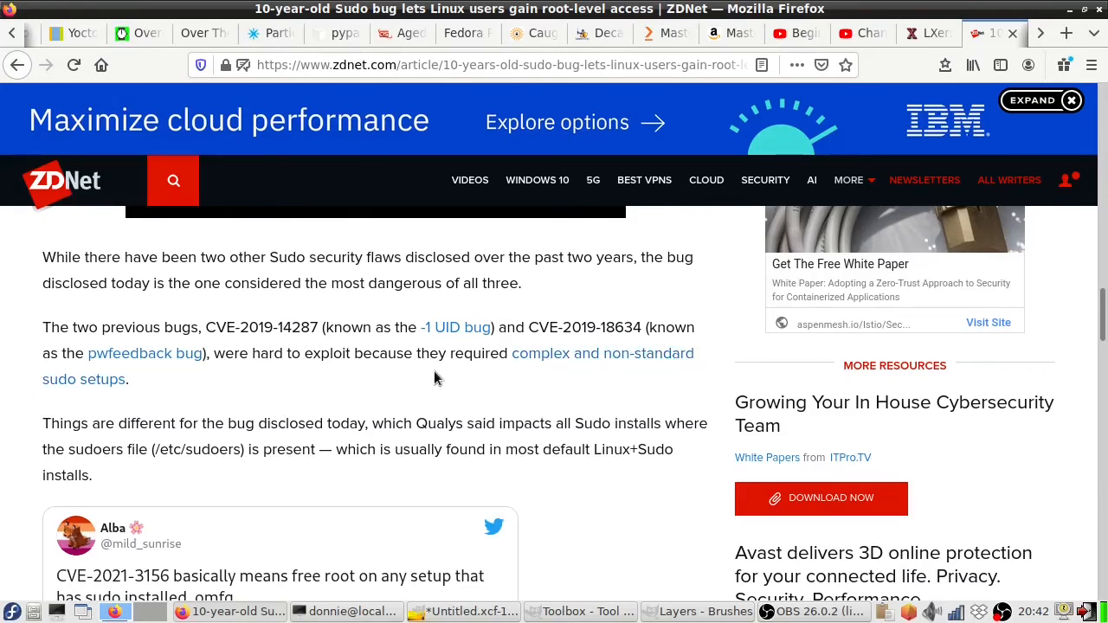
{"action": "mouse_move", "coordinate": [543, 378]}
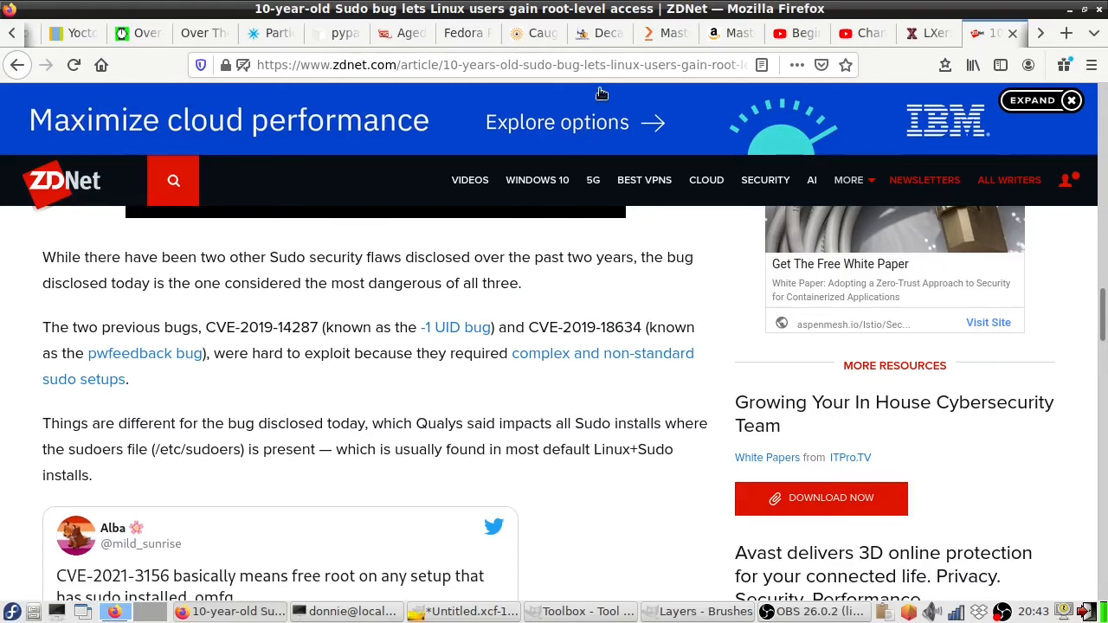
Switch to the Packt tab for Mastering Linux Security and Hardening, Second Edition.
{"action": "left_click", "coordinate": [662, 33]}
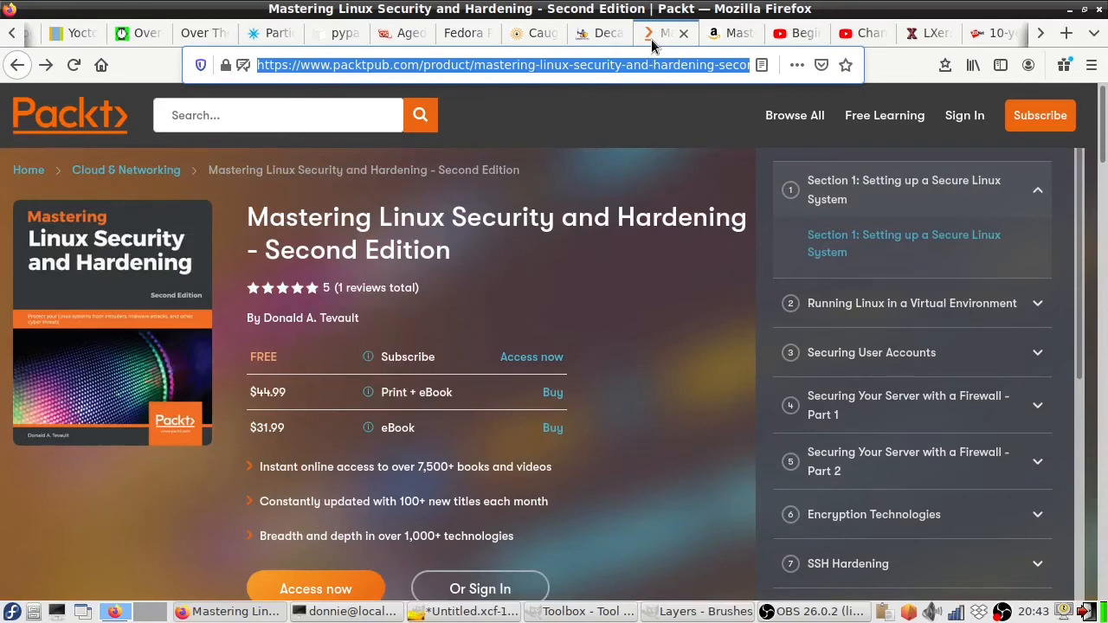